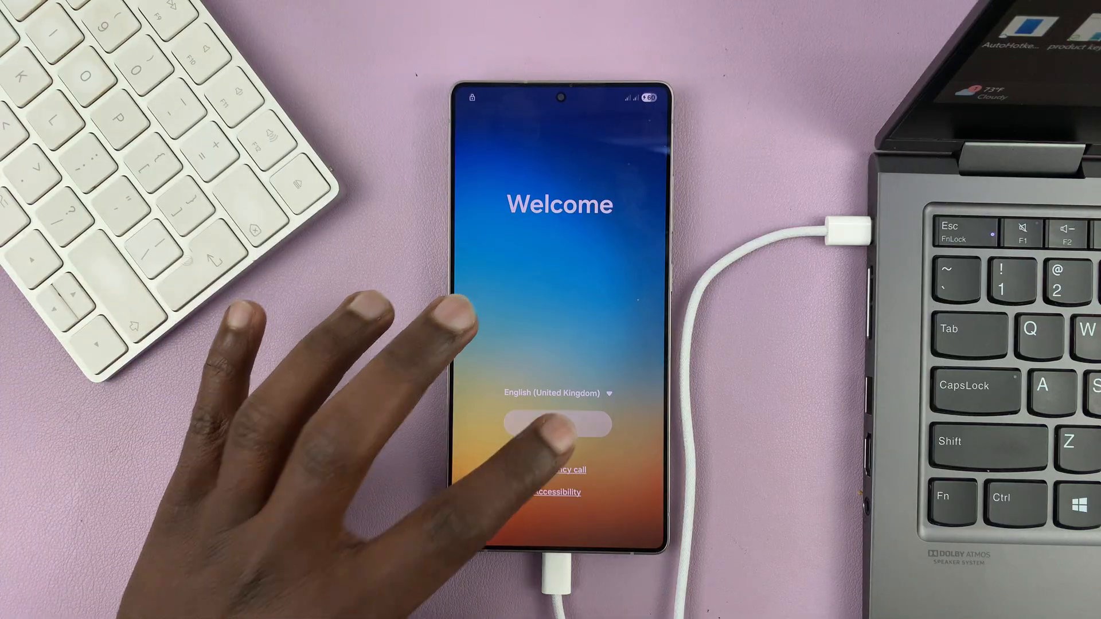
Start setup from the Welcome screen and agree to the End User Licence Agreement and Privacy Policy.
click(557, 430)
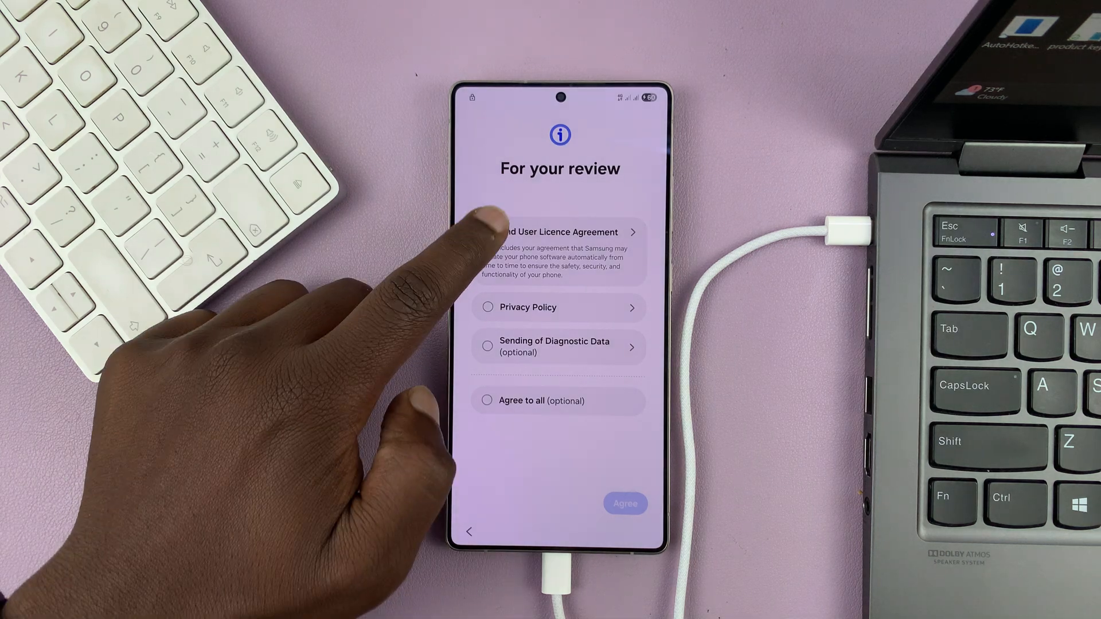
click(488, 231)
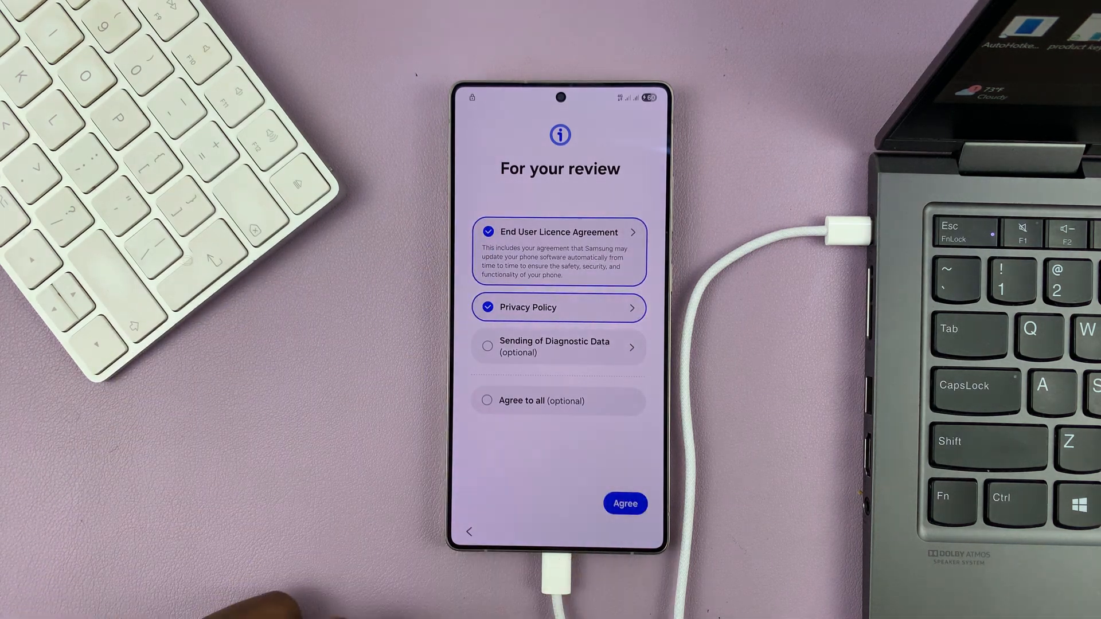
click(625, 504)
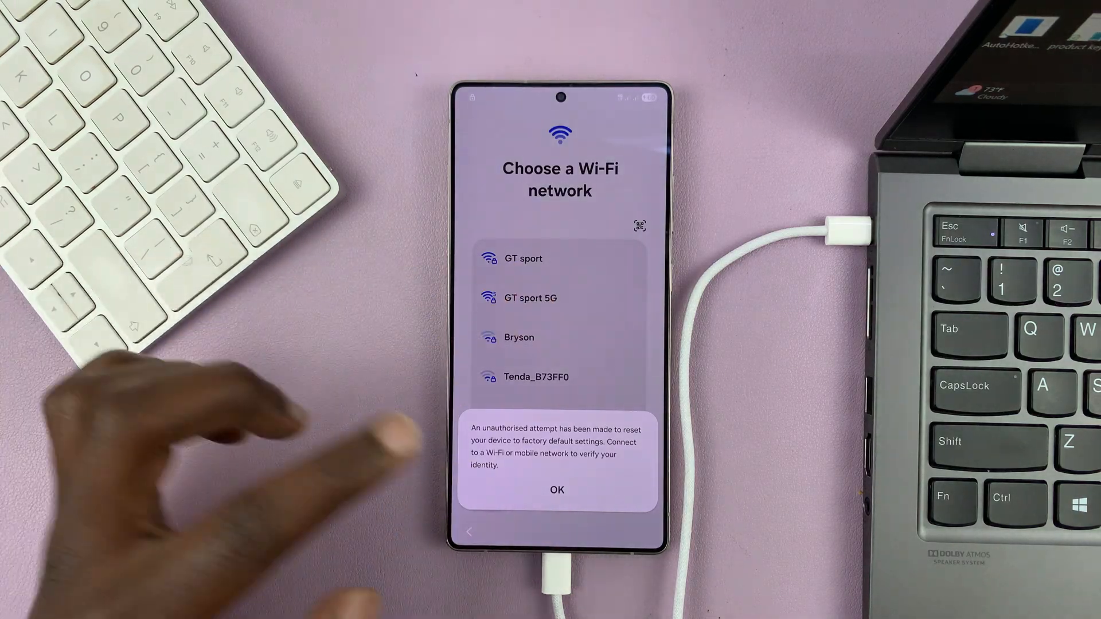
Dismiss the unauthorised reset warning, connect to GT sport 5G with its password and continue.
click(530, 298)
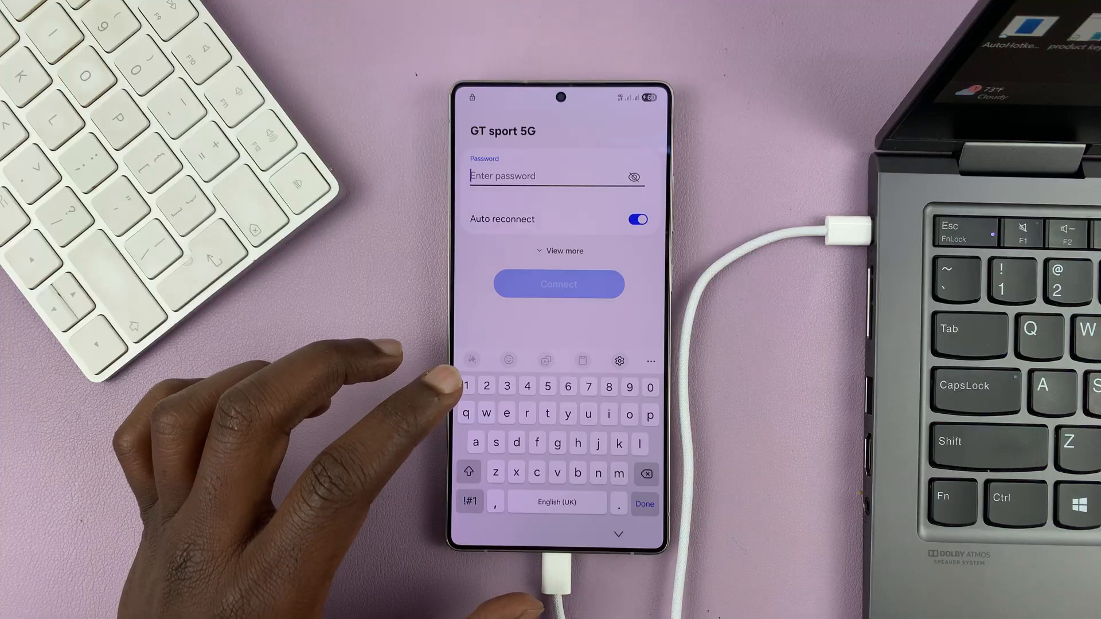
click(559, 284)
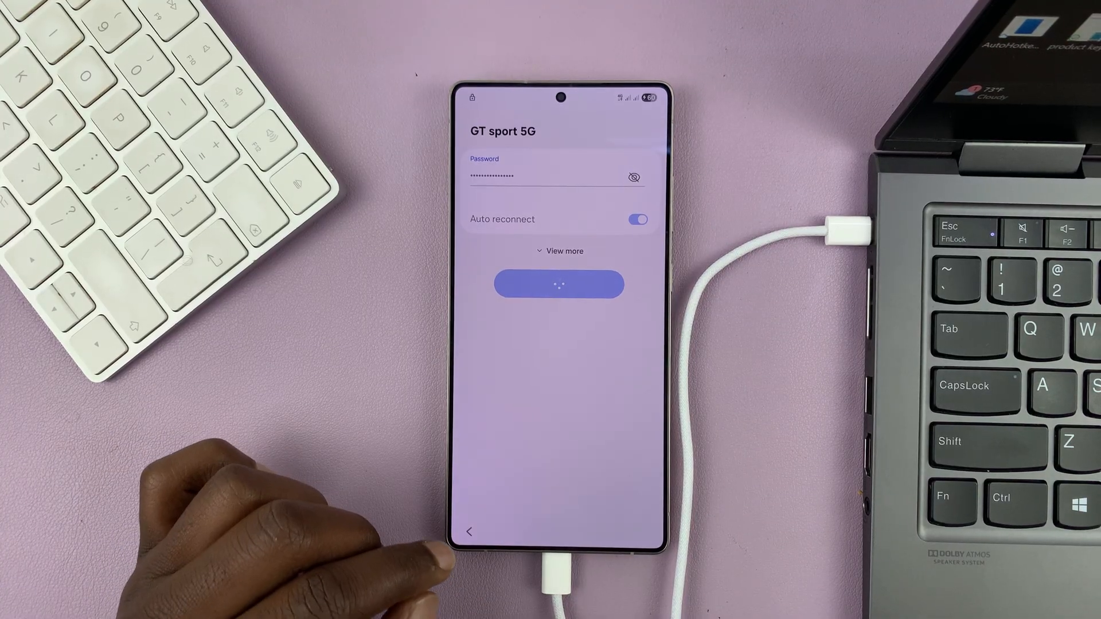
click(558, 285)
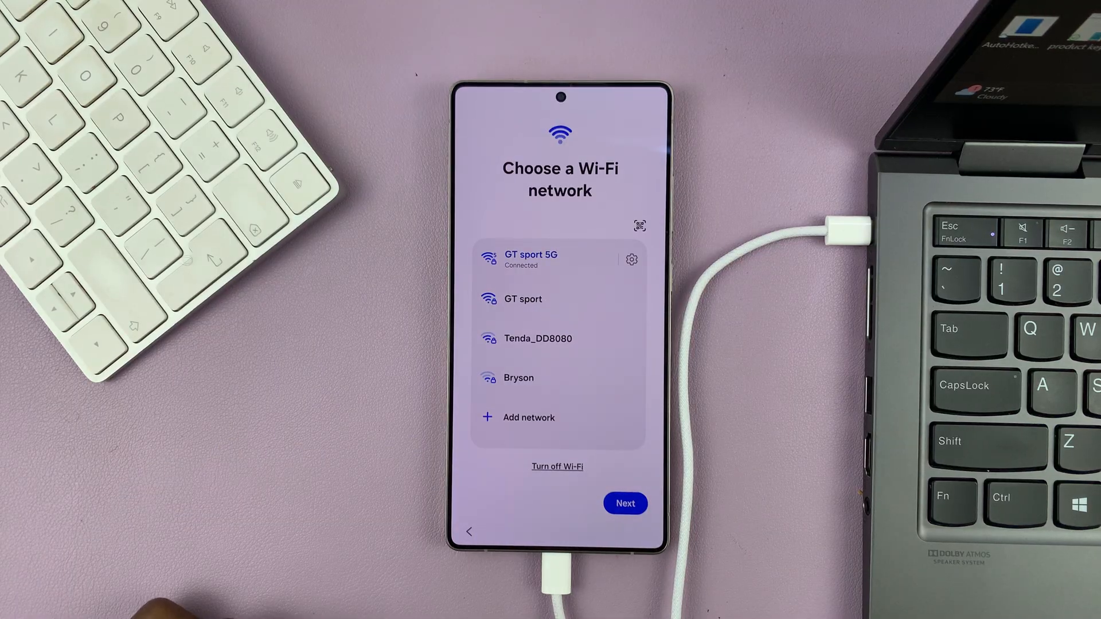
click(625, 503)
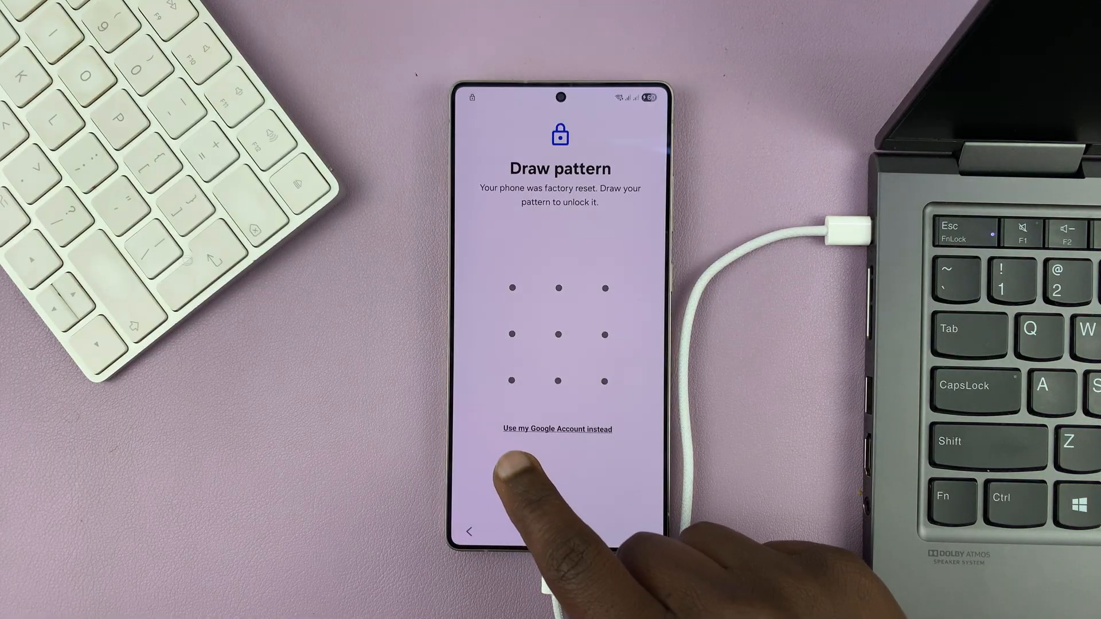
Choose 'Use my Google Account instead' and submit the synced account's email and password.
click(557, 429)
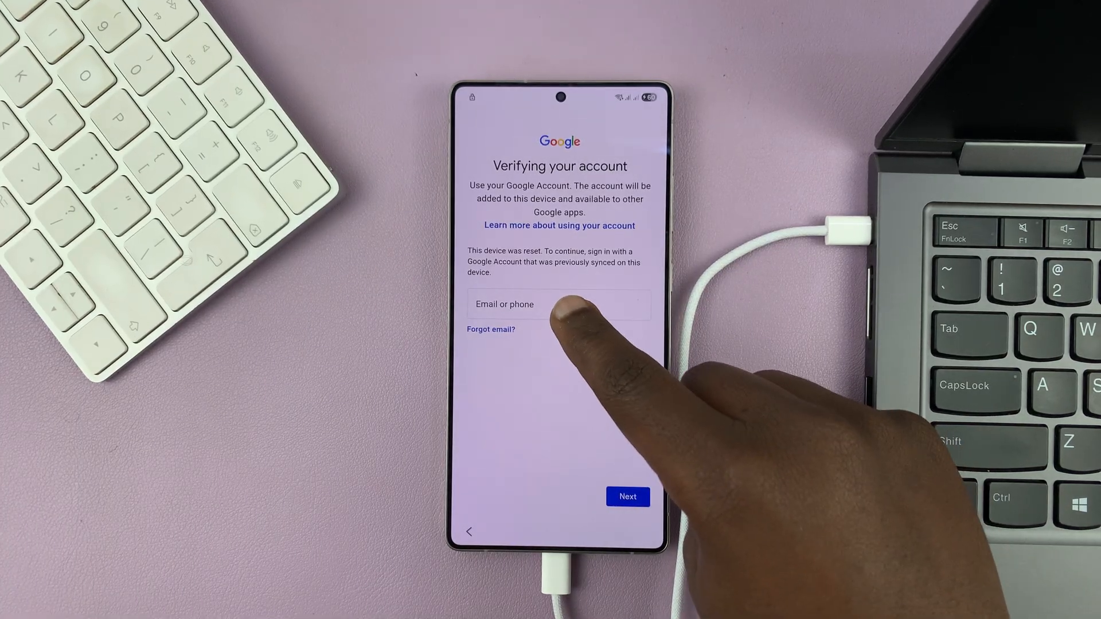
click(560, 303)
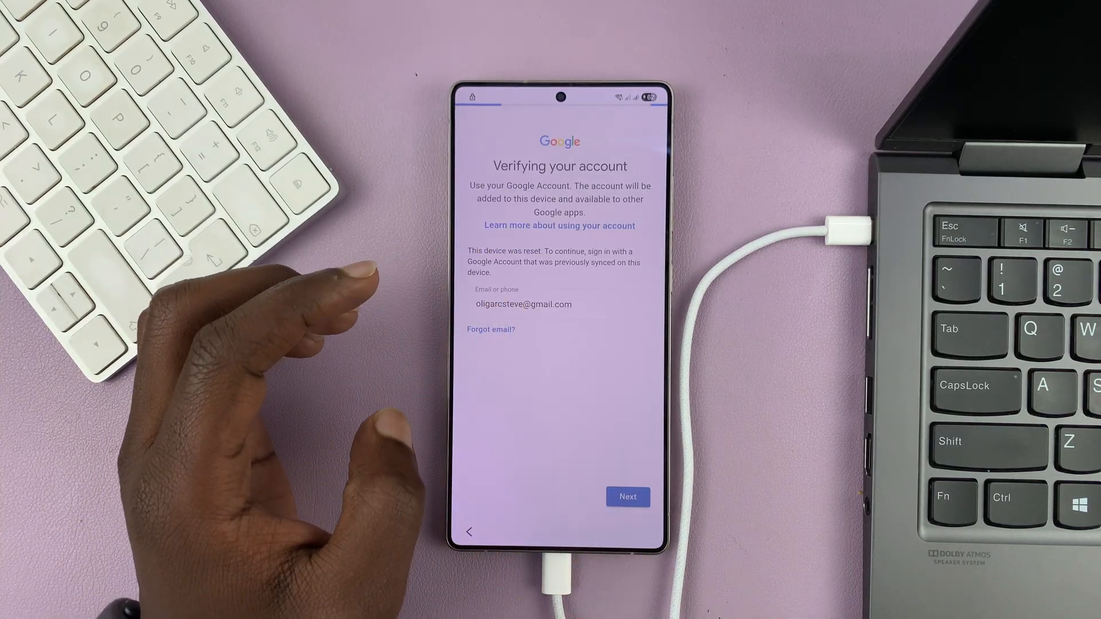
click(628, 496)
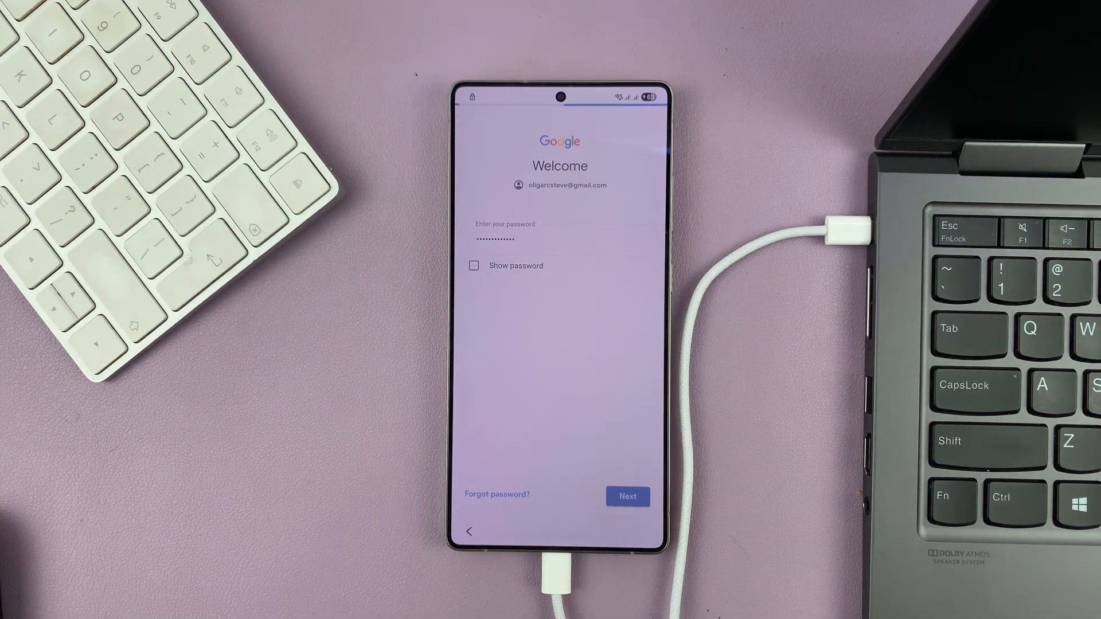
click(628, 495)
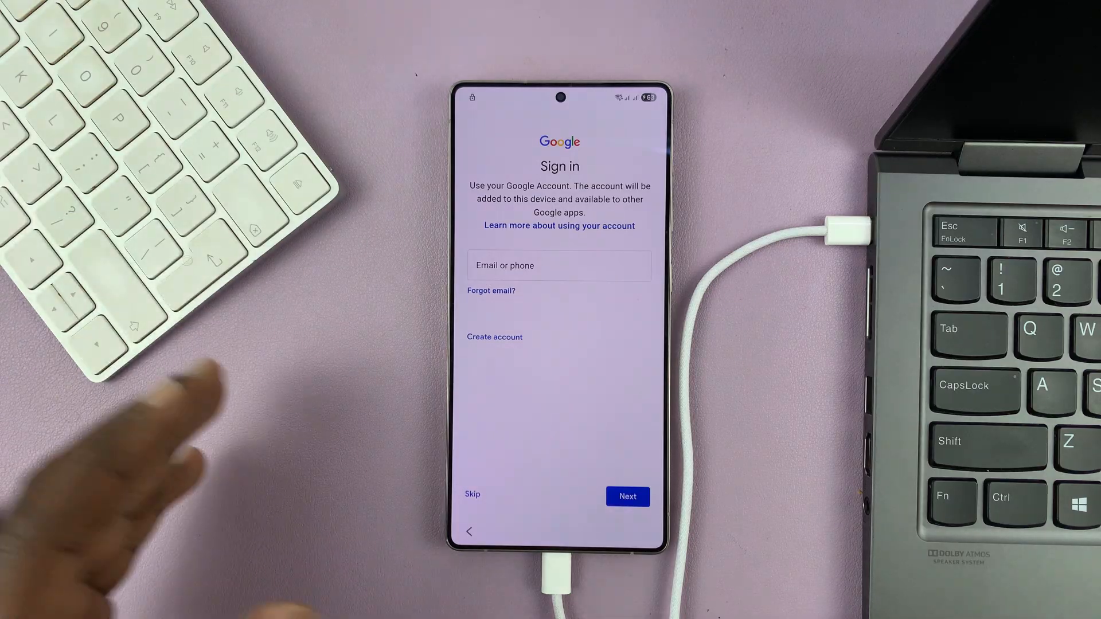
Skip Google account sign-in, confirm the skip, and choose Don't copy for apps and data.
click(472, 493)
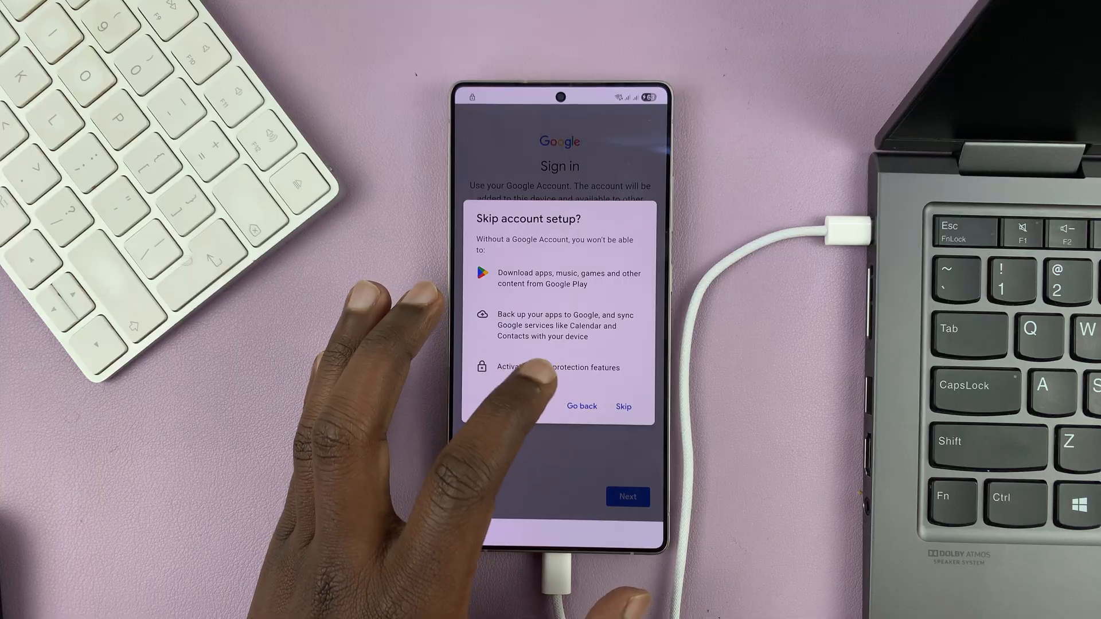
click(624, 406)
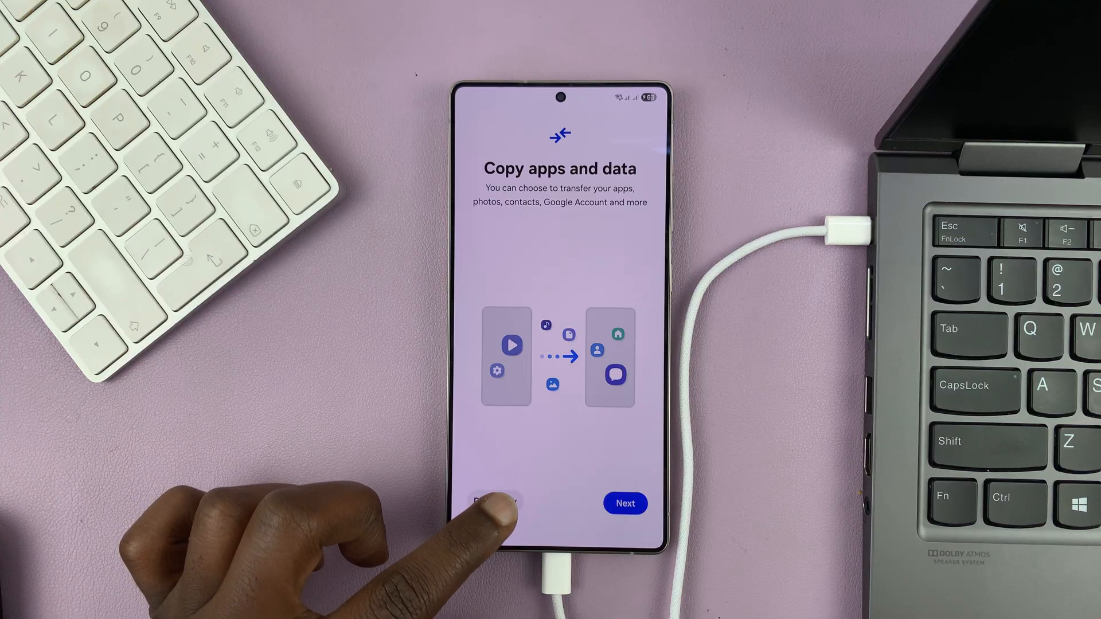
click(640, 503)
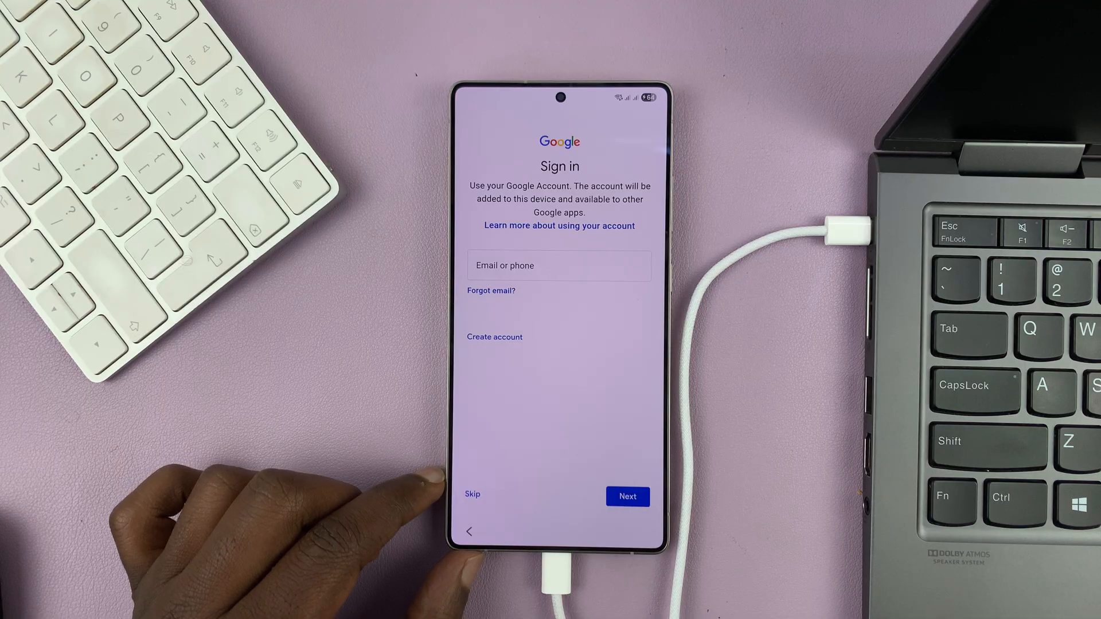
click(472, 493)
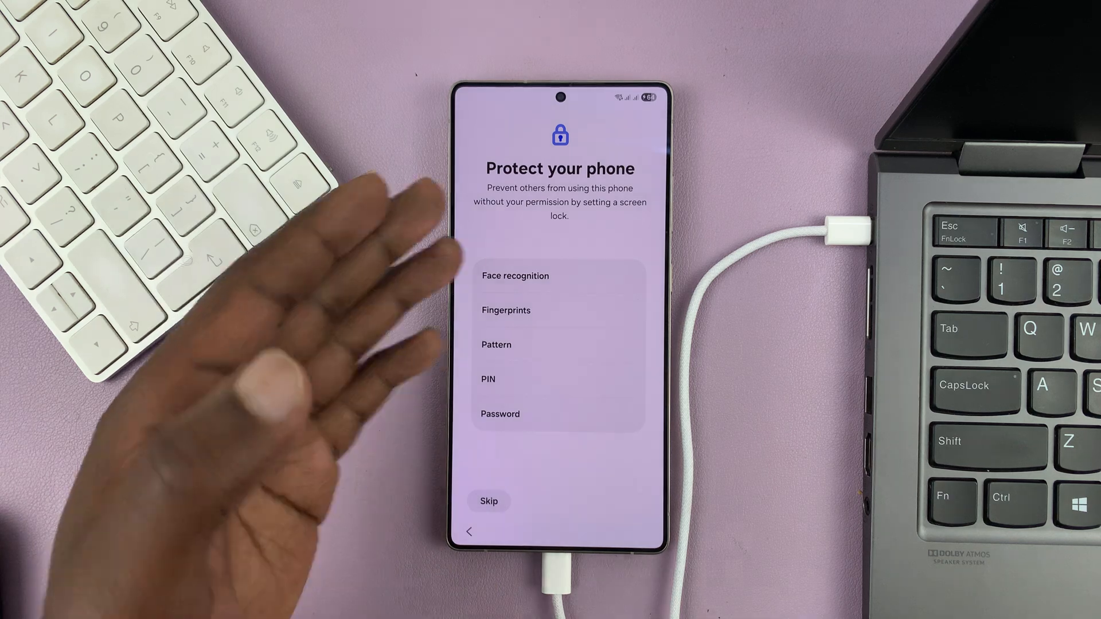
Skip the screen lock on Protect your phone and accept the Google services terms.
click(491, 501)
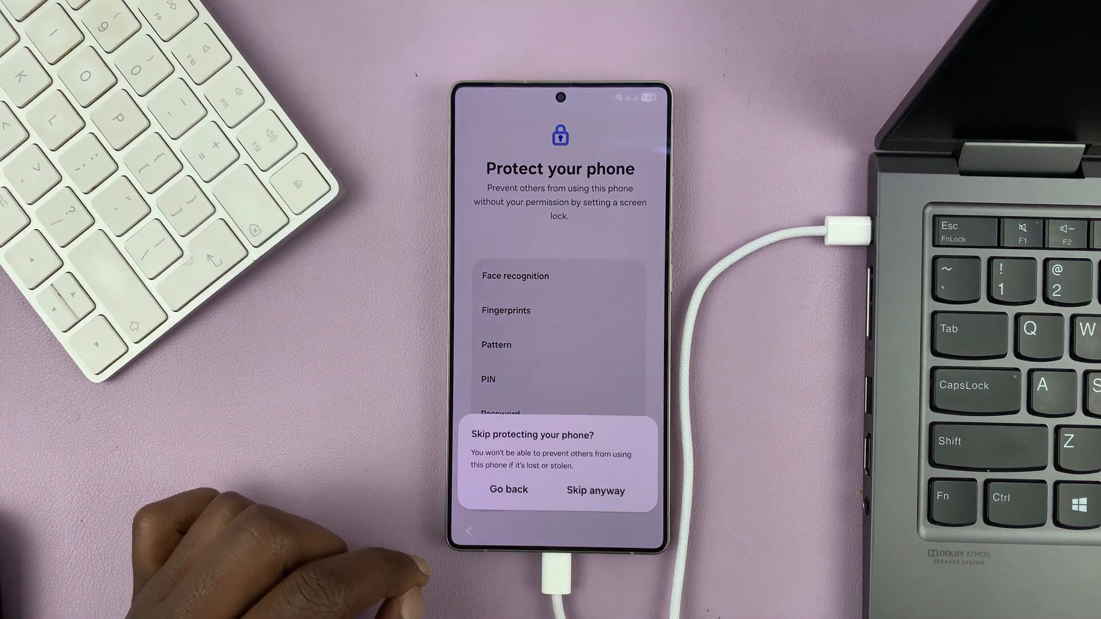
click(595, 490)
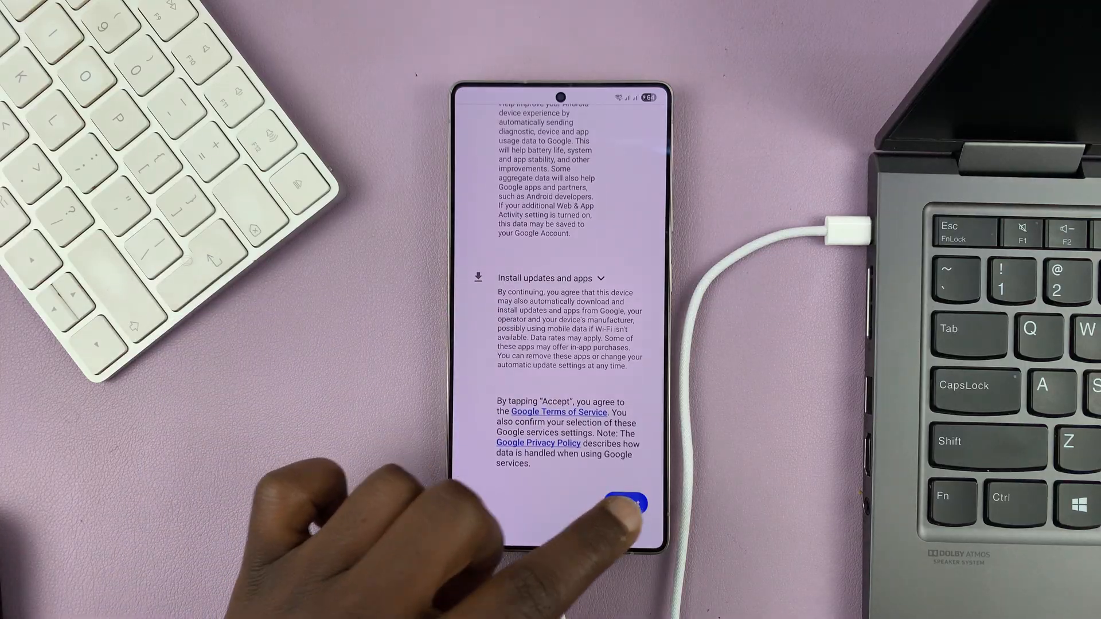
click(626, 501)
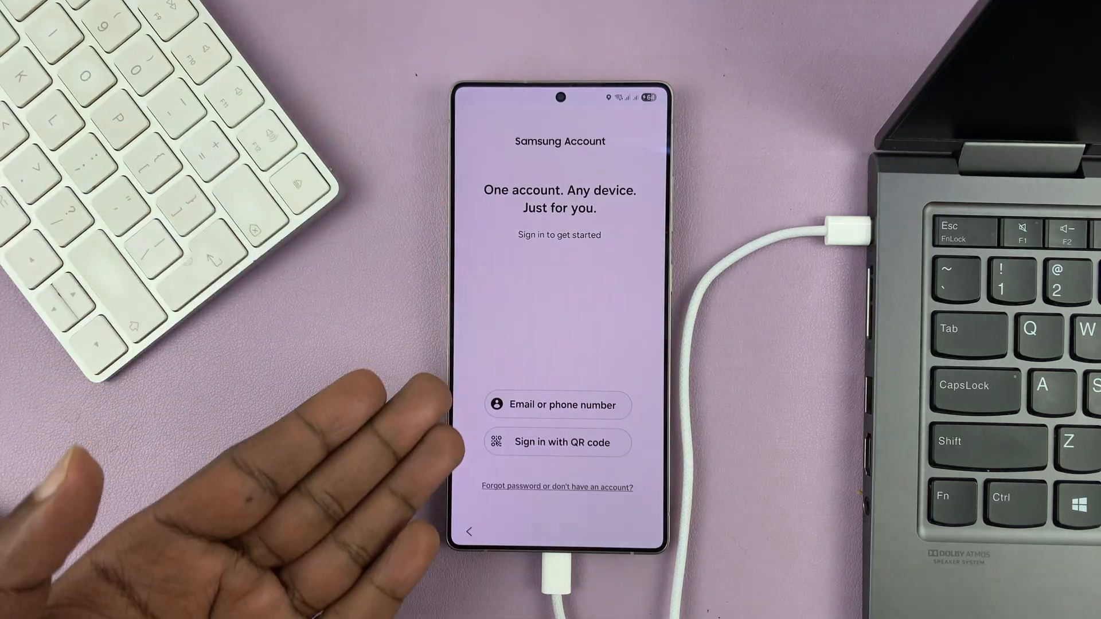
Skip Samsung Account sign-in, agree to Samsung services, keep Light display mode and finish setup.
click(557, 486)
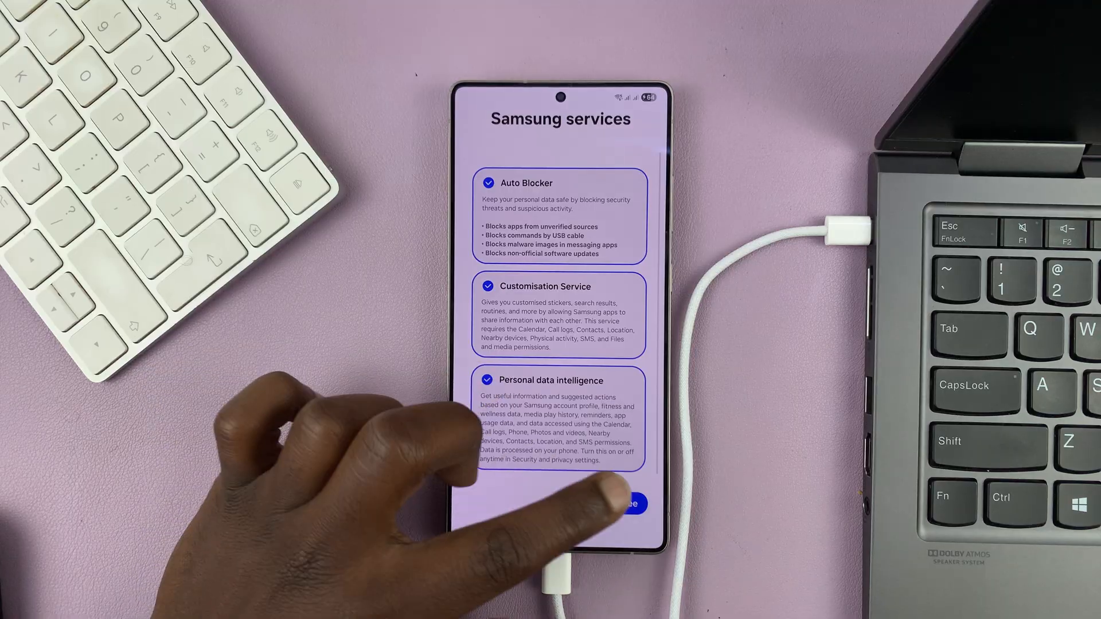
click(632, 505)
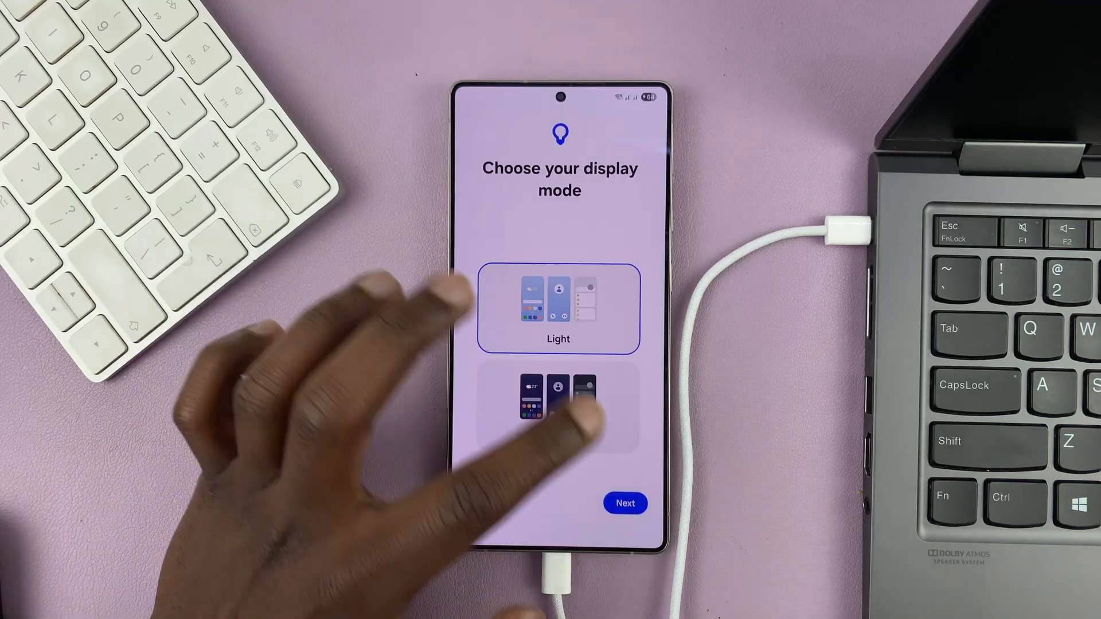
click(624, 504)
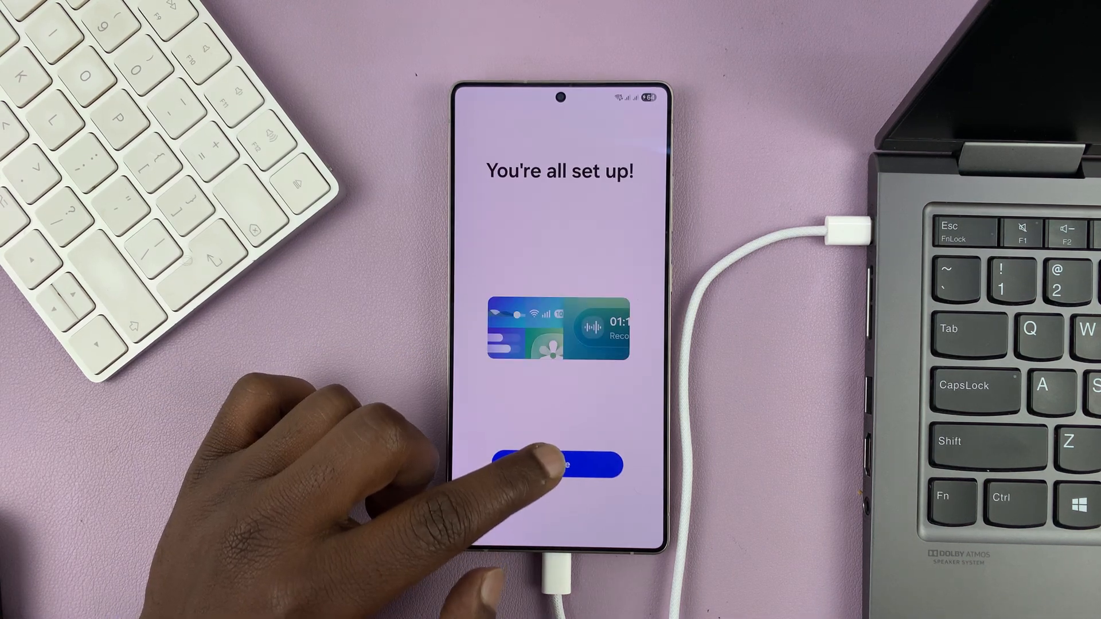
click(558, 464)
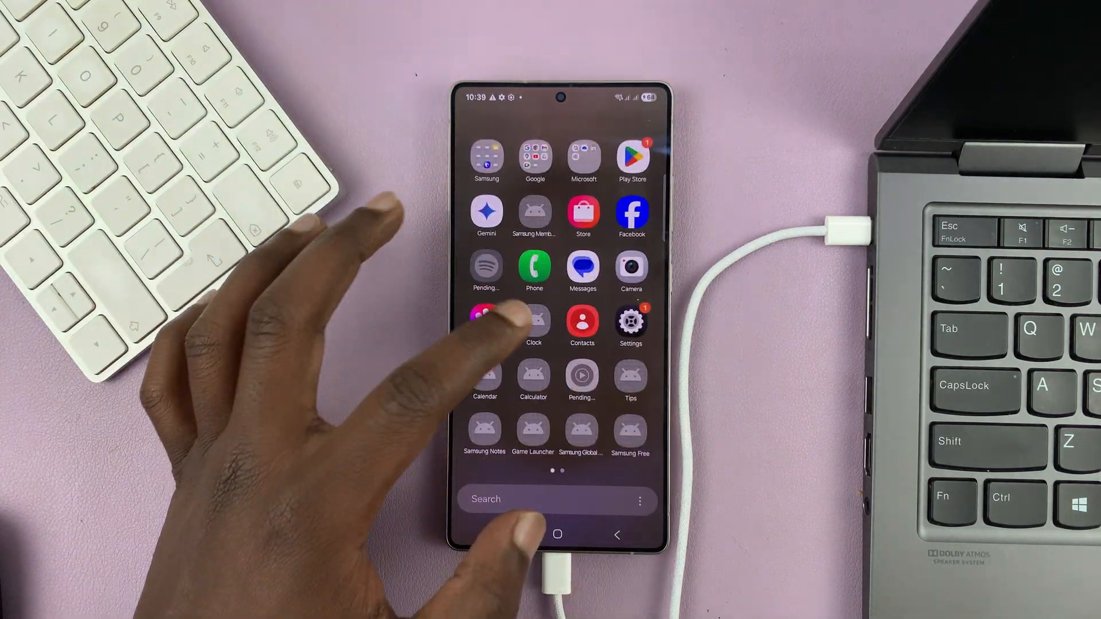
Open the Settings app from the app drawer.
click(630, 321)
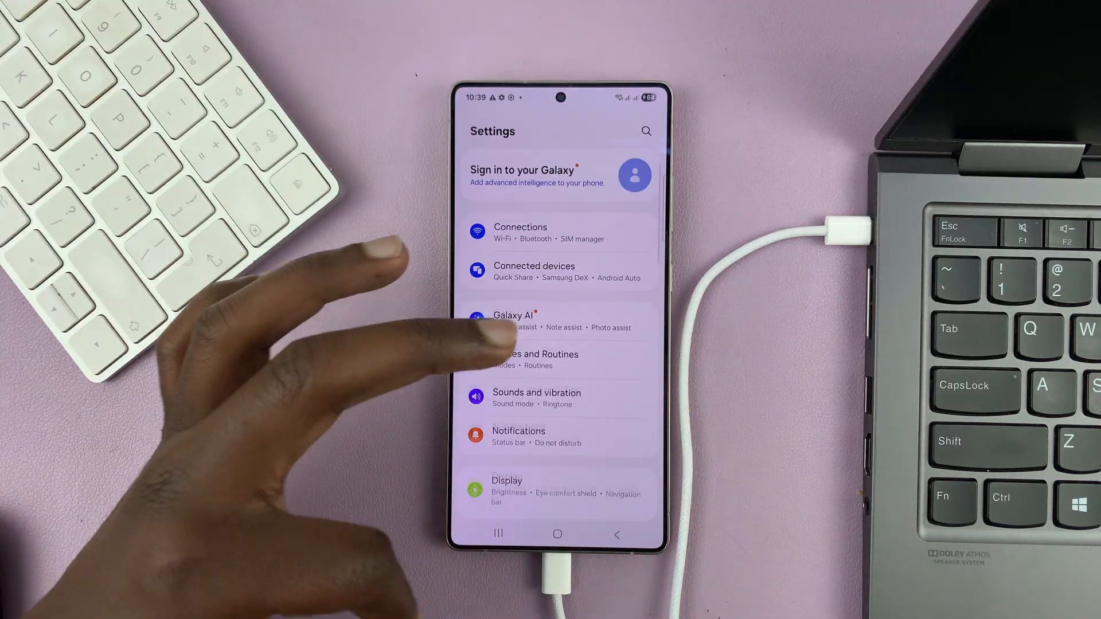